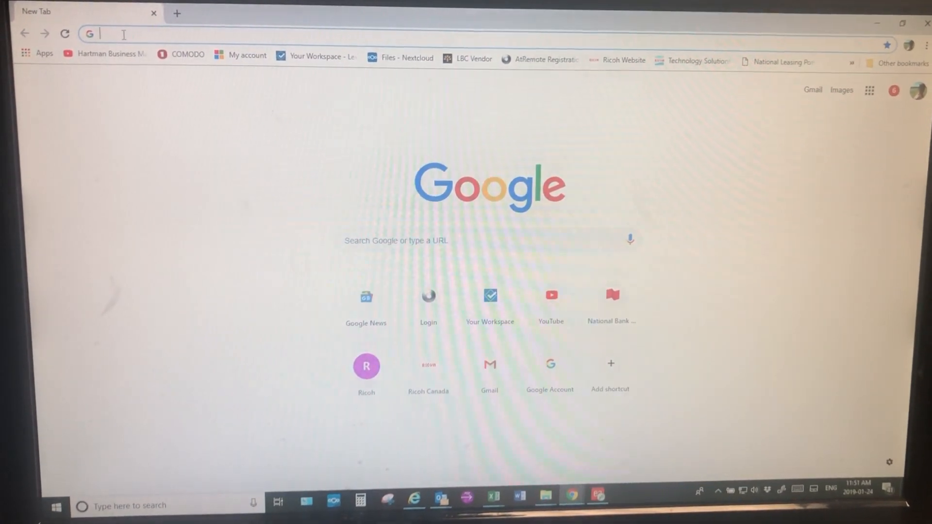
Enter the printer's IP address 10.0.12.5 to reach the MP C3003 Web Image Monitor home page.
text(10.0.12.77)
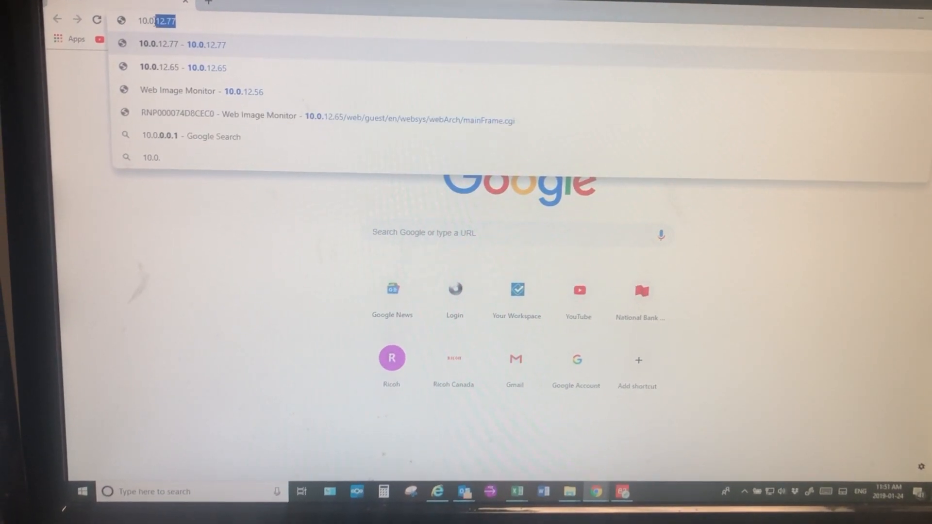
text(10.0.12.56/web/guest/en/websys/webArch/mainFrame.cgi)
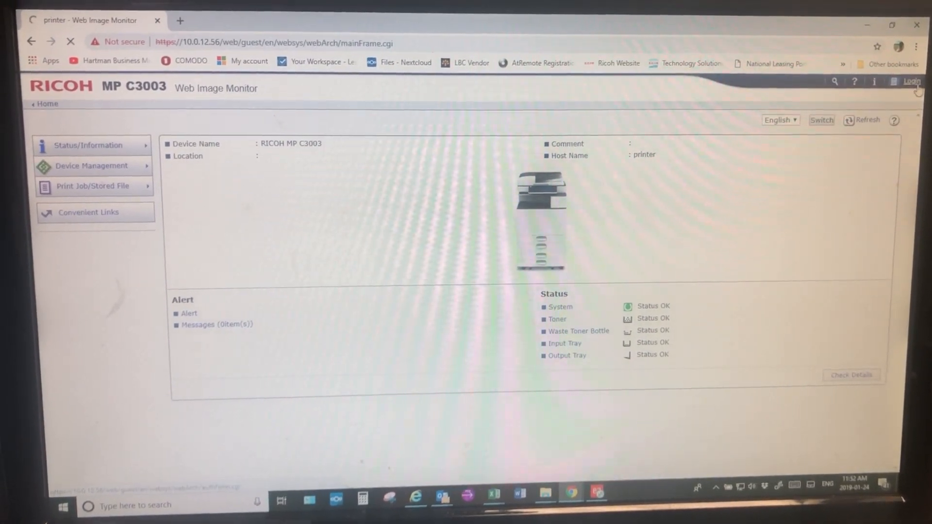
Go to the administrator login page from the Web Image Monitor home page.
click(911, 81)
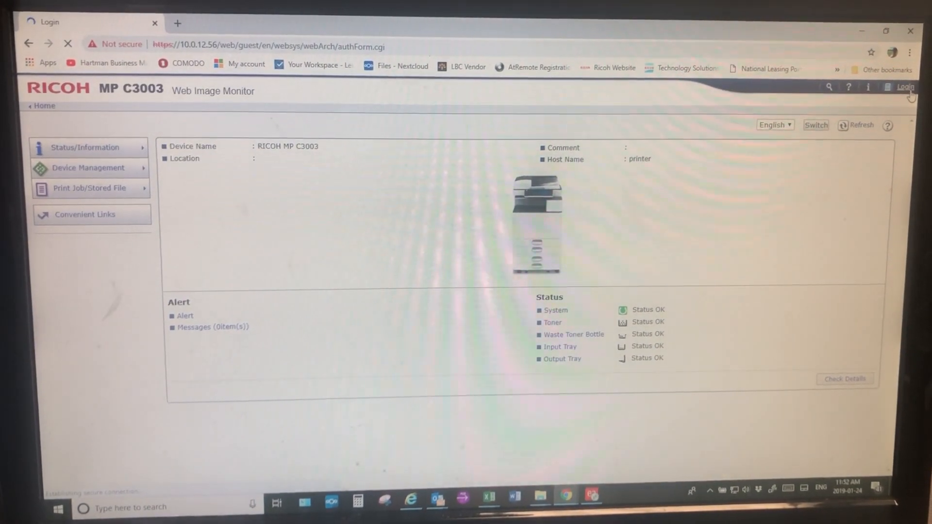
Sign in as admin by picking the saved user name and submitting the login.
click(903, 86)
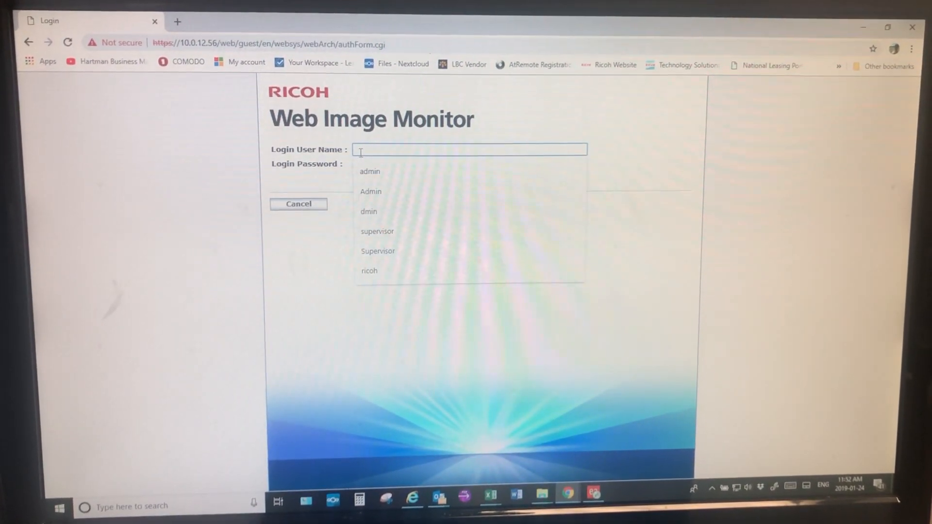
click(370, 171)
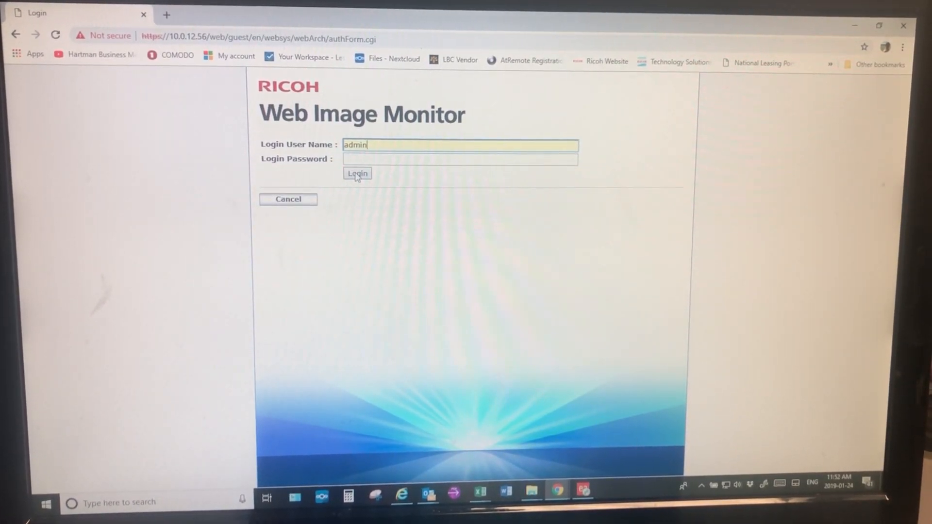
click(357, 176)
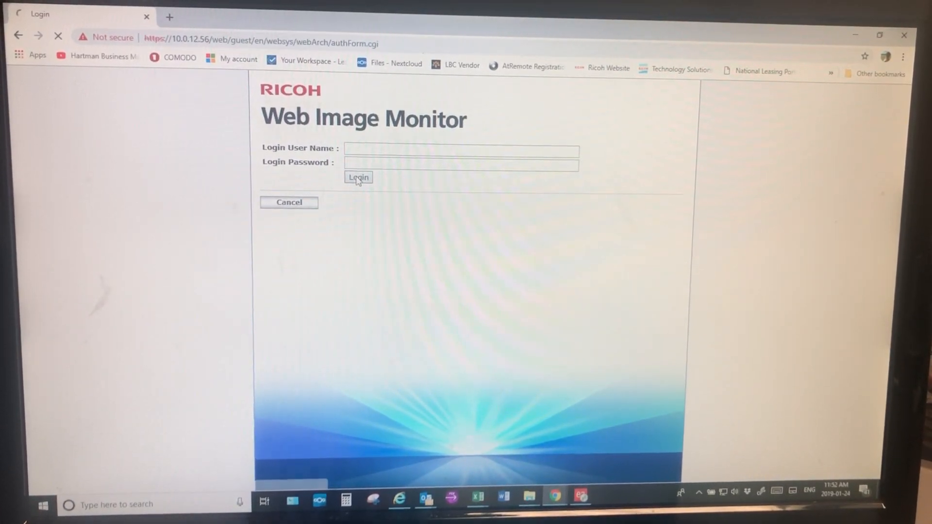
click(358, 176)
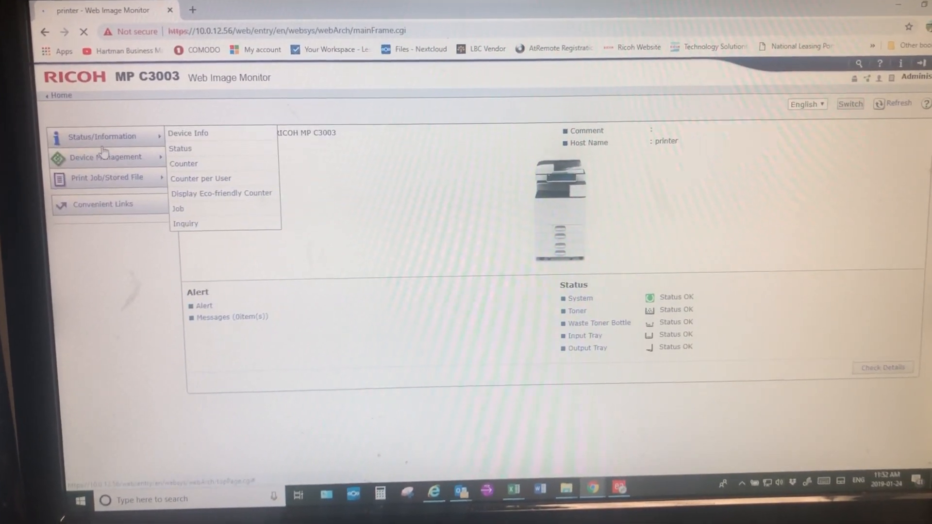
Expand Device Management in the left menu to show Configuration and Address Book options.
click(112, 161)
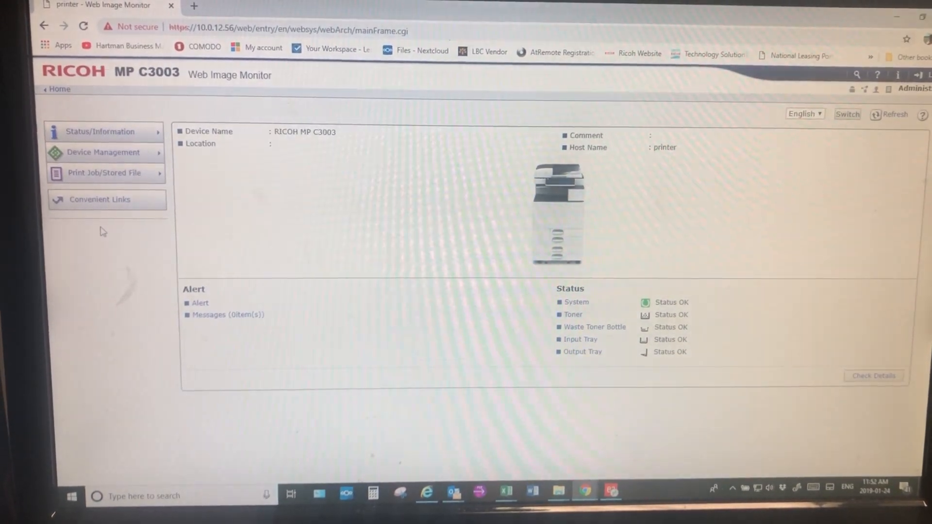
click(104, 172)
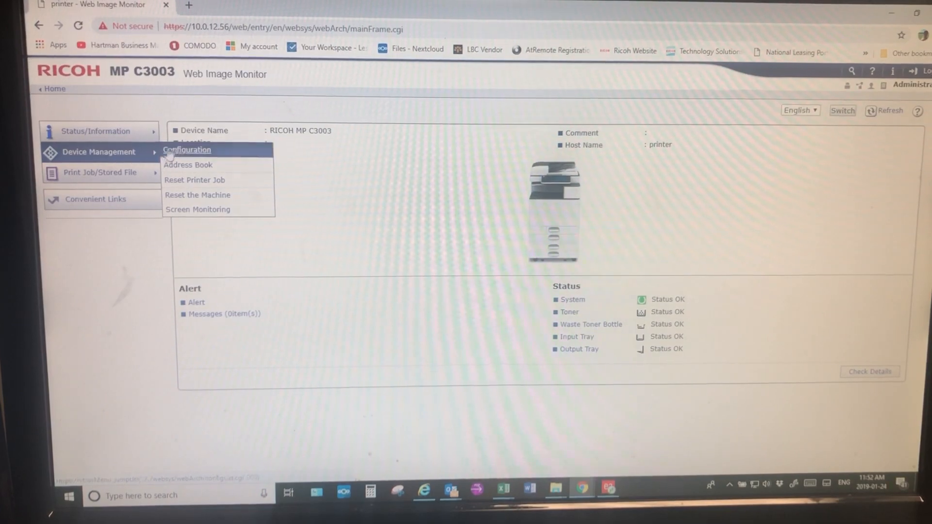
mouse_move(189, 165)
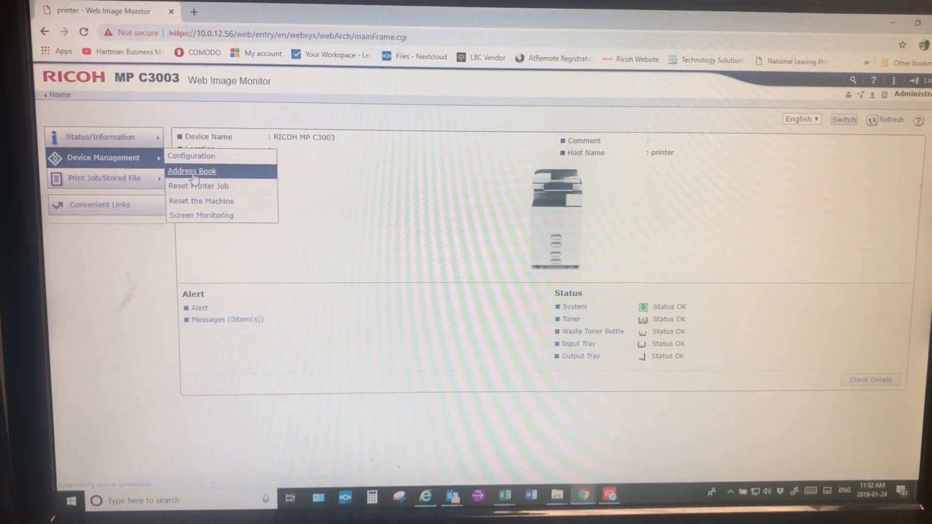
click(191, 171)
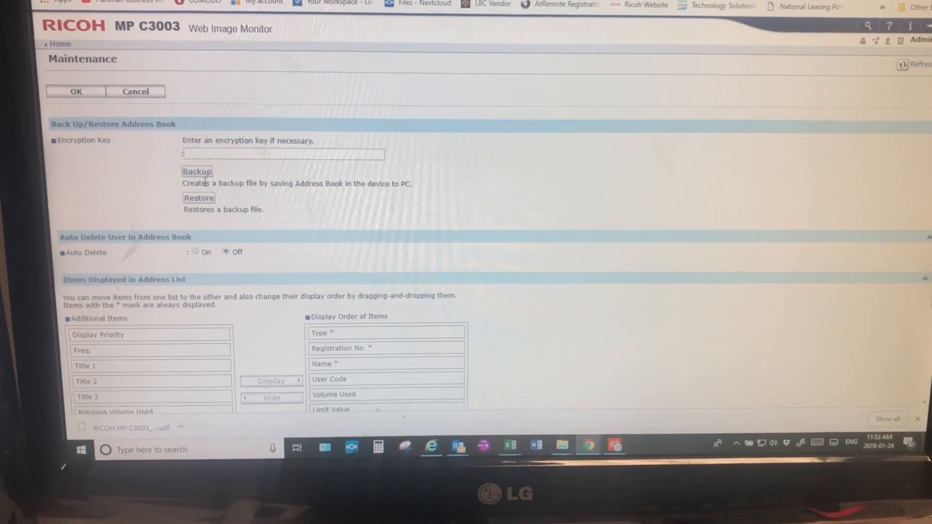
Scroll down the Maintenance page to the Back Up/Restore Address Book section.
scroll(down, 3)
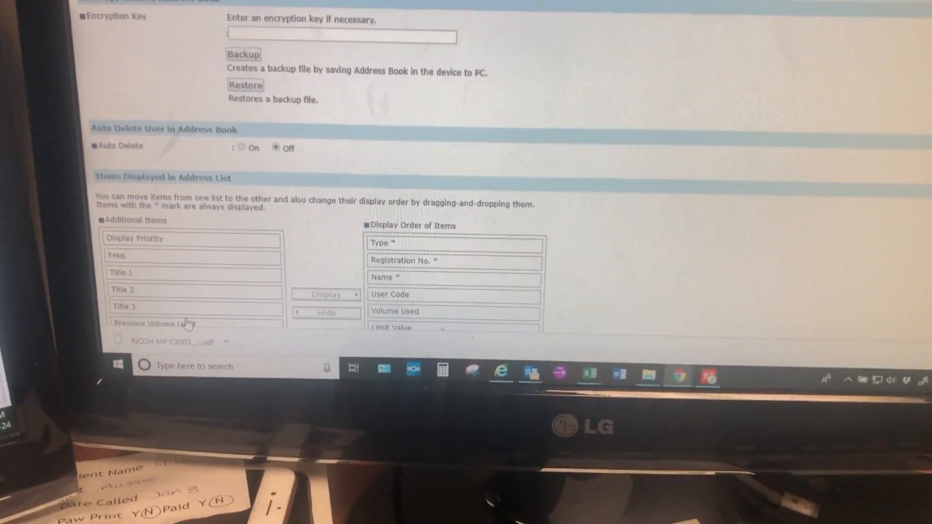